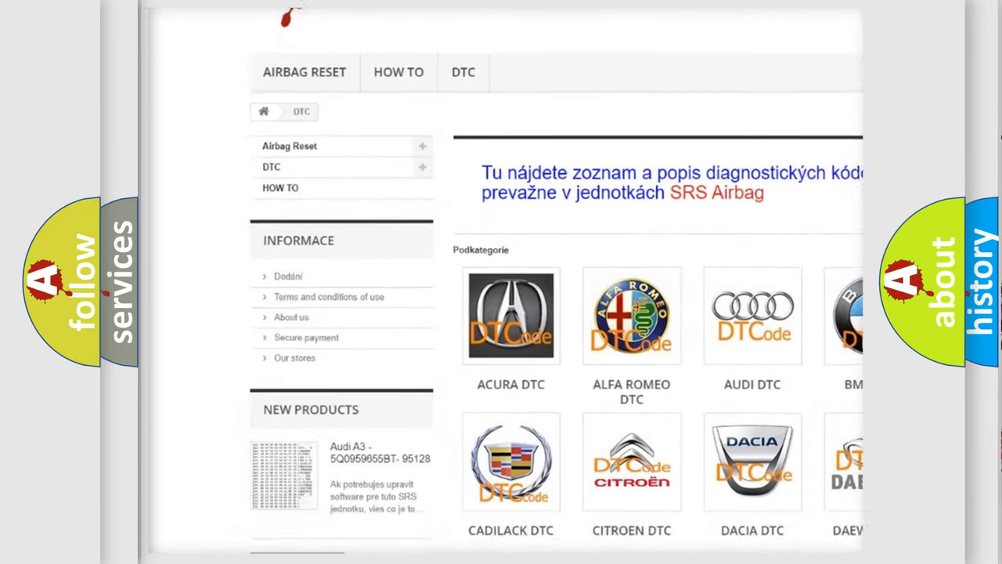
{"action": "scroll", "scroll_direction": "down", "scroll_amount": 3}
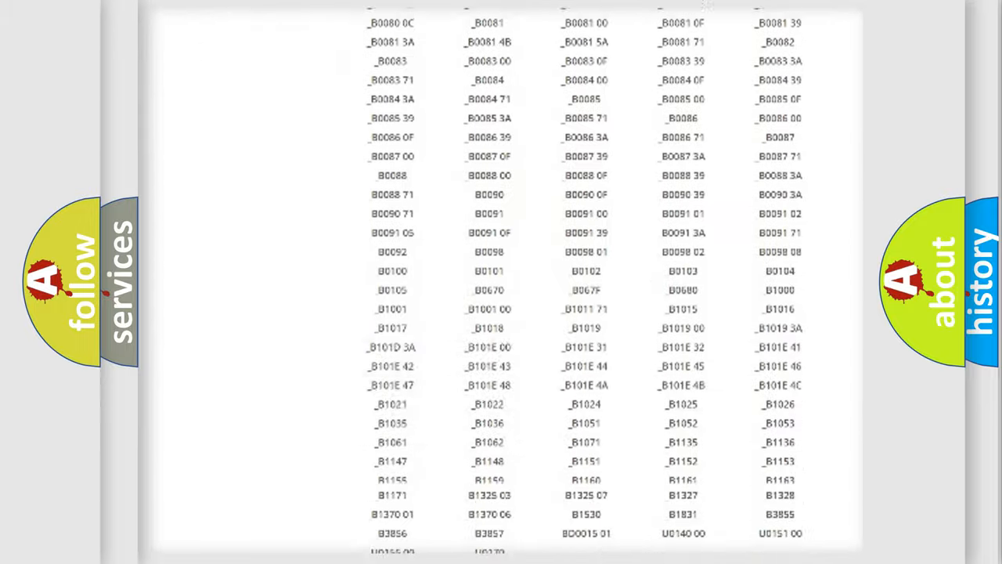
{"action": "scroll", "scroll_direction": "up", "scroll_amount": 3}
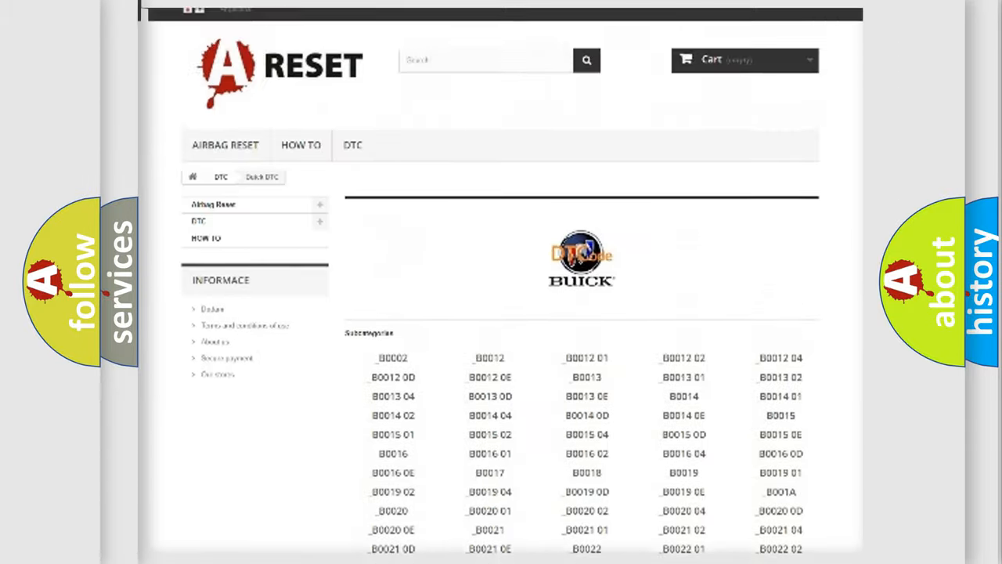
{"action": "scroll", "scroll_direction": "up", "scroll_amount": 3}
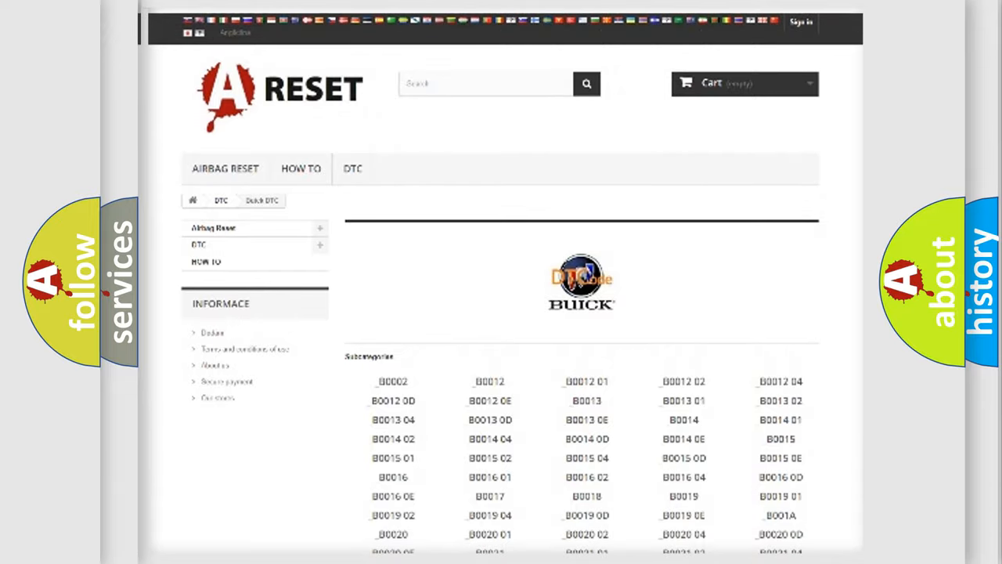